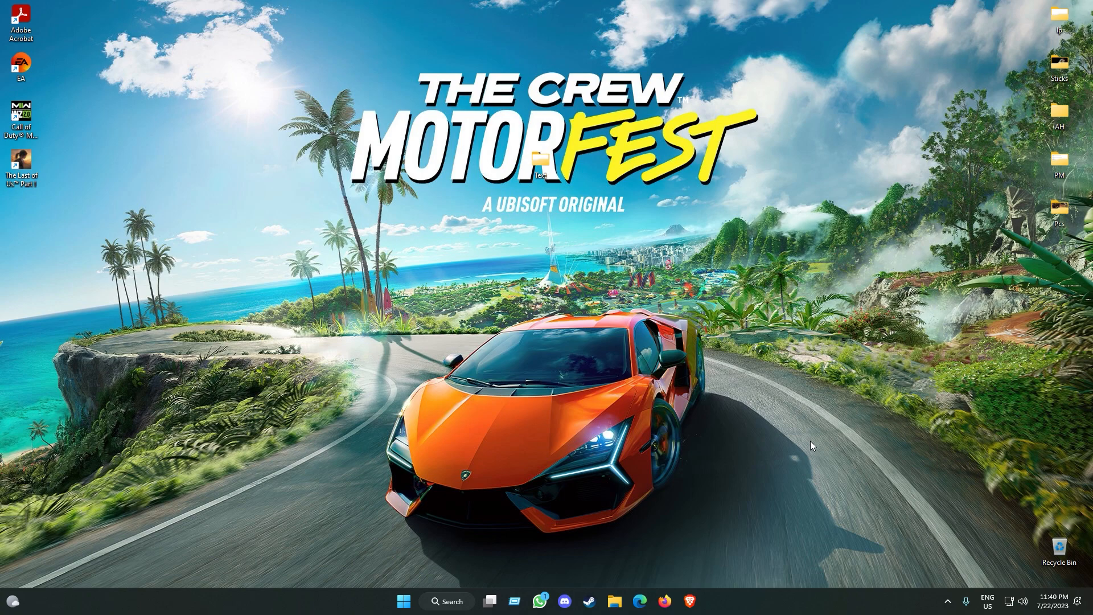
mouse_move(813, 432)
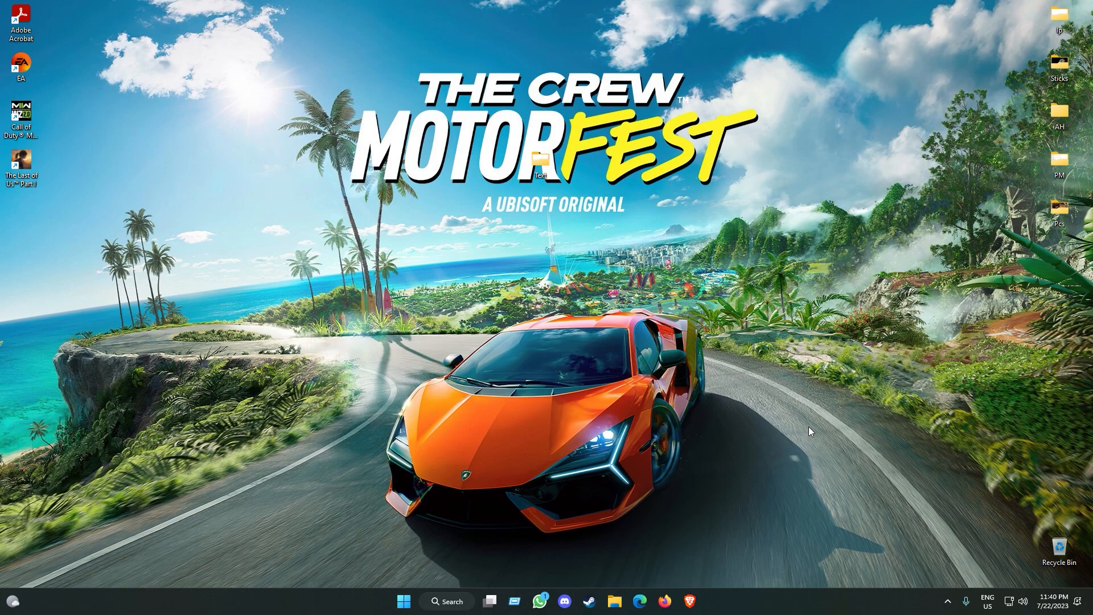
- Search Start for "add or remove programs" to reach the Installed apps page
text(add or remove programs)
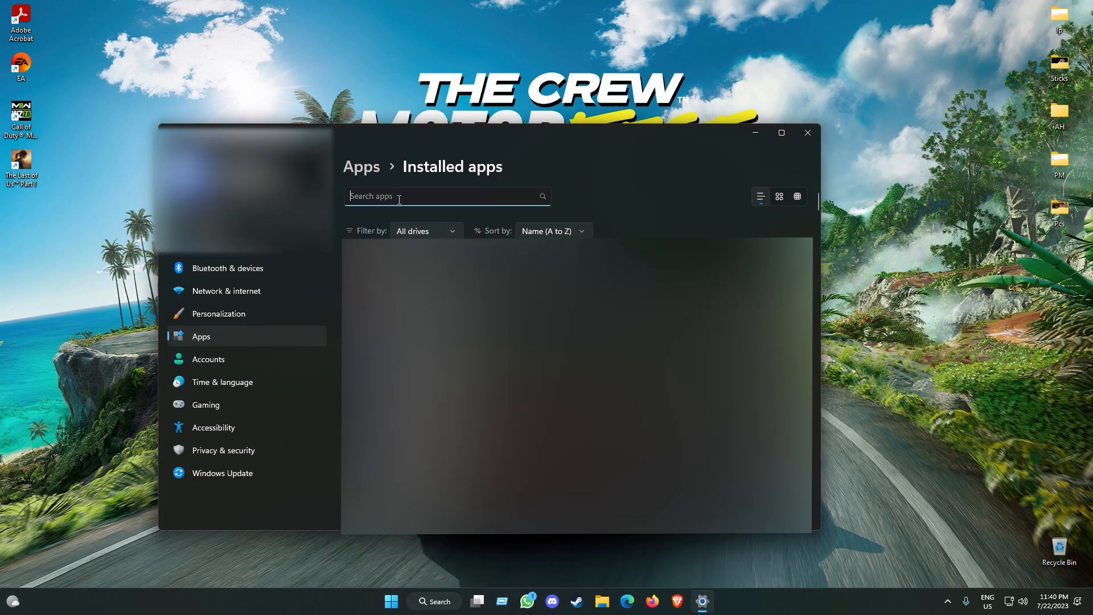
- Choose Uninstall from the options menu of the OBS Studio entry
click(785, 286)
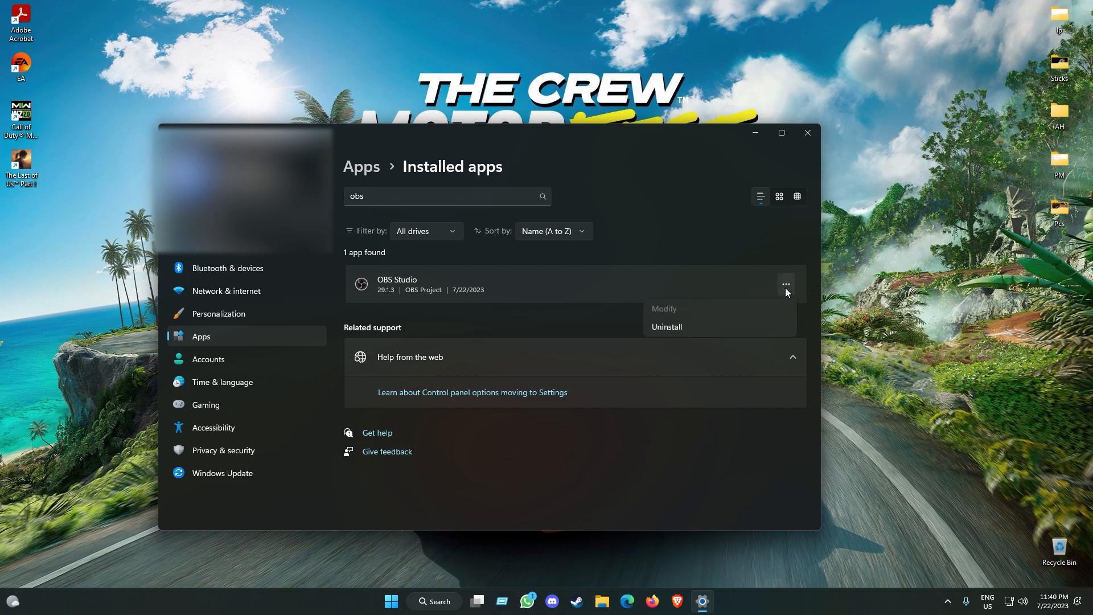
mouse_move(671, 329)
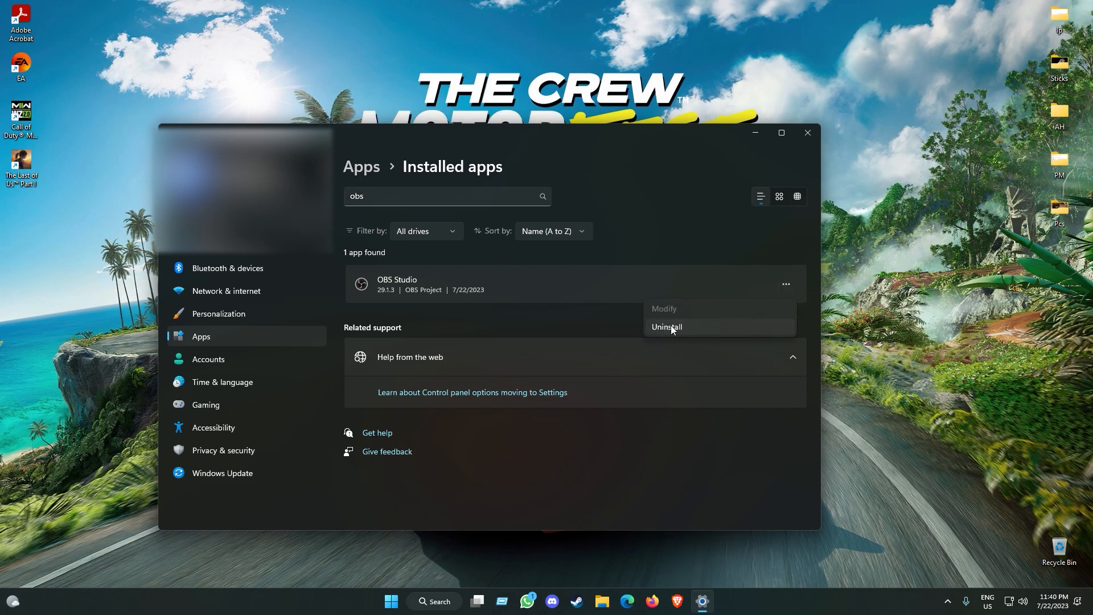
click(666, 327)
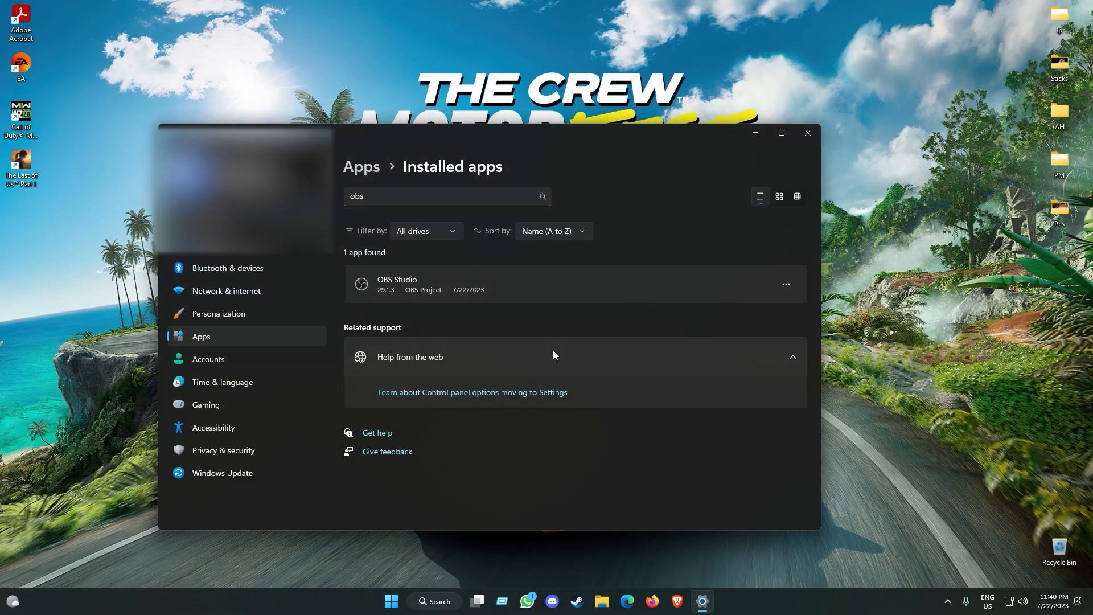
- Uninstall OBS Studio including its saved settings, scenes and profiles, then close the uninstaller
click(785, 283)
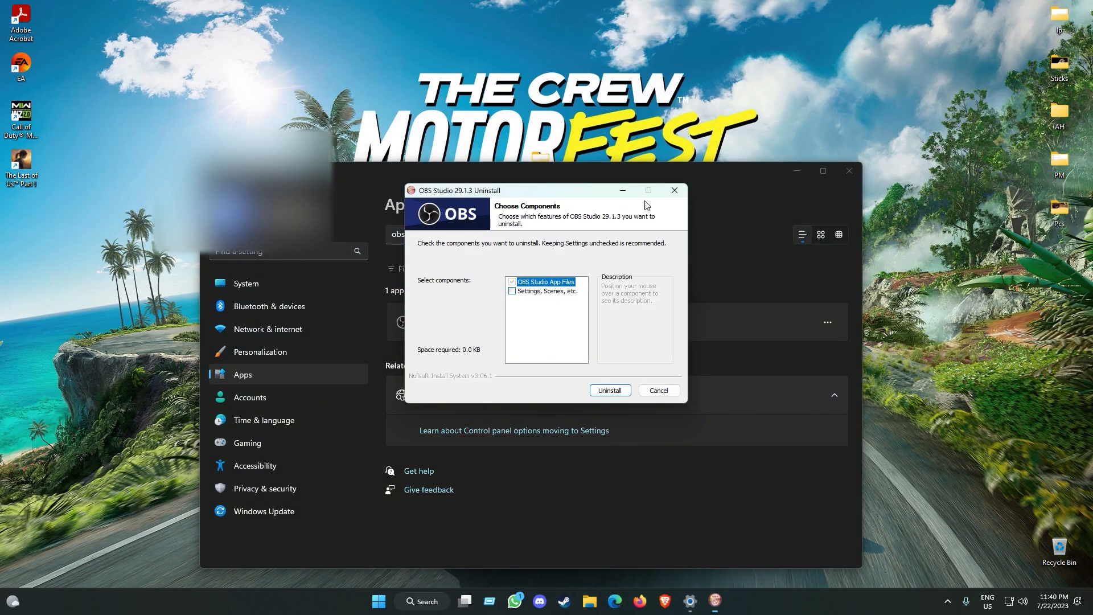
click(512, 290)
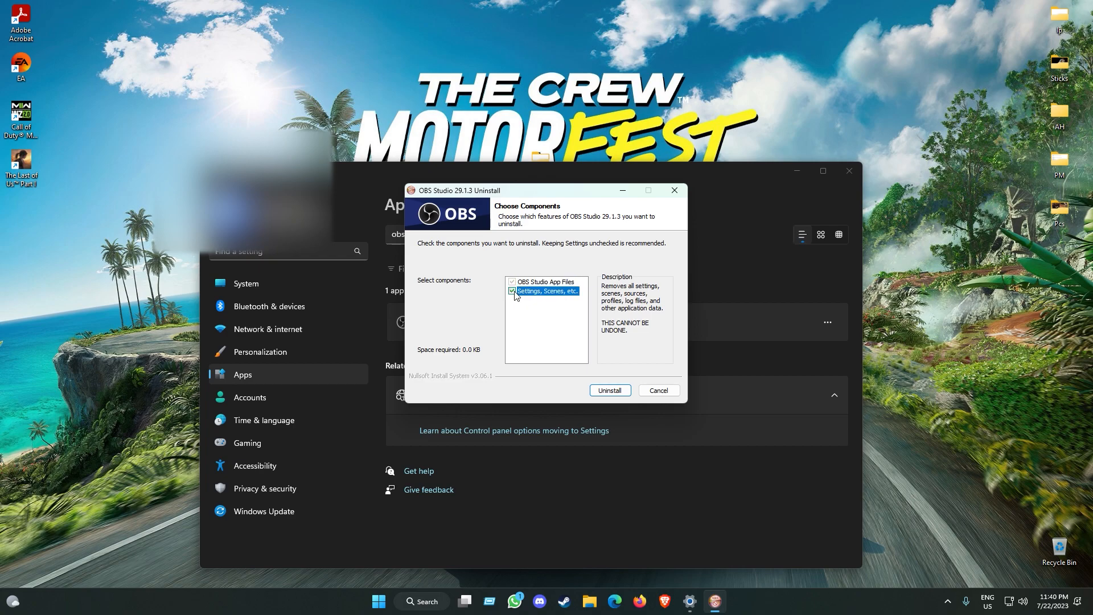
click(610, 389)
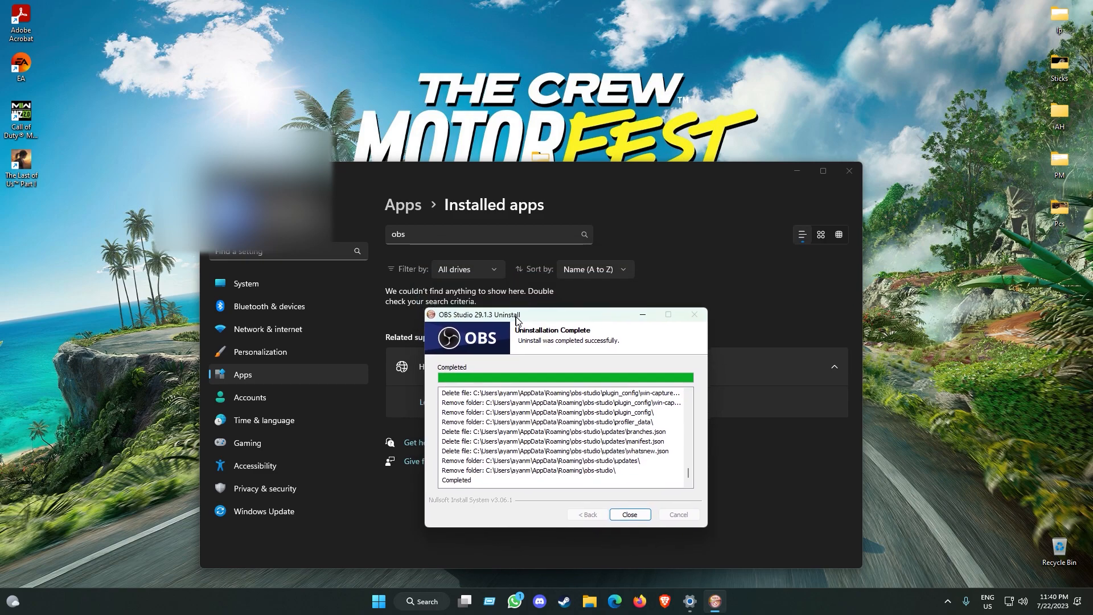
click(628, 514)
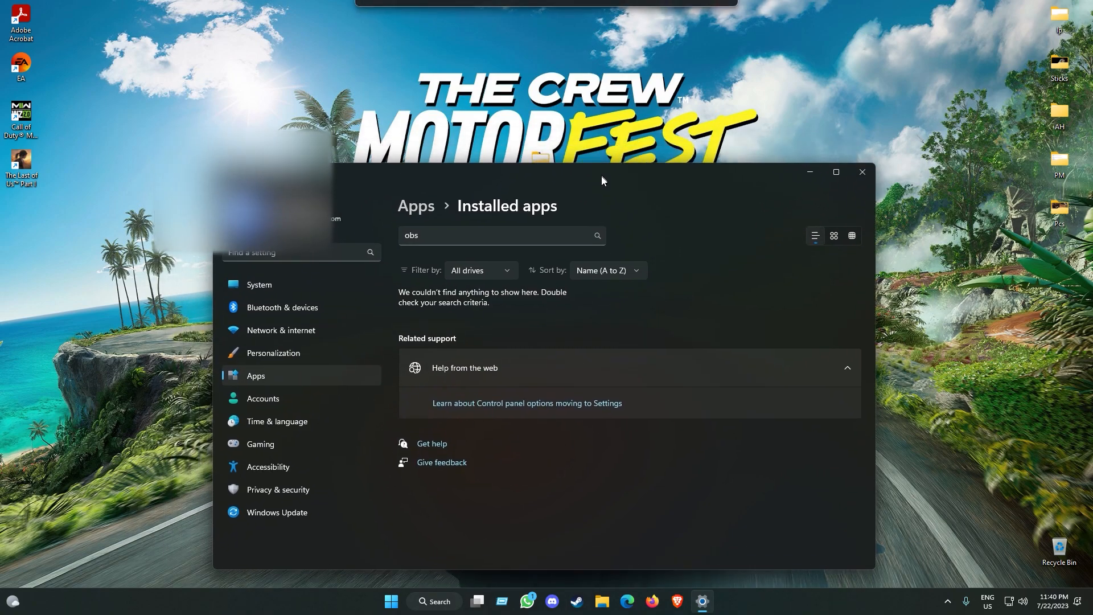
- Search Start for "ubisoft Connect"
click(391, 601)
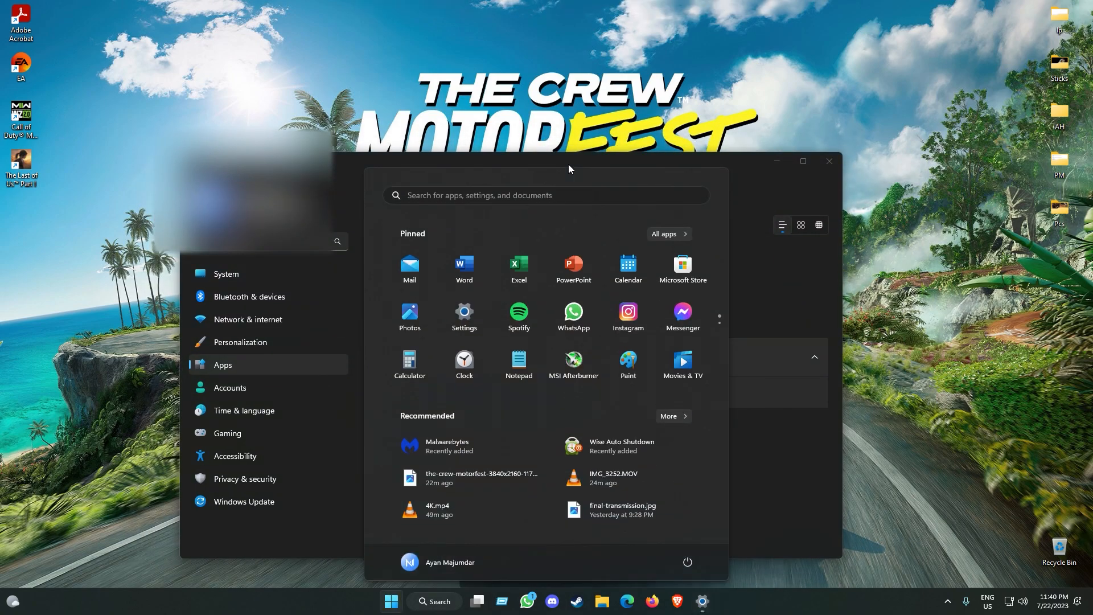
text(ubisoft Connect)
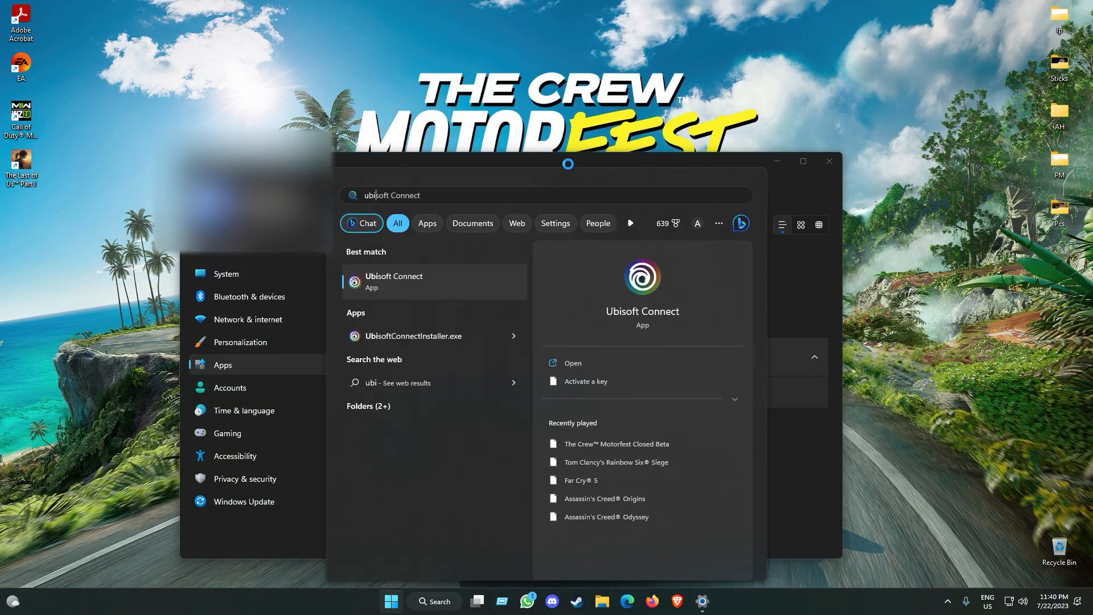